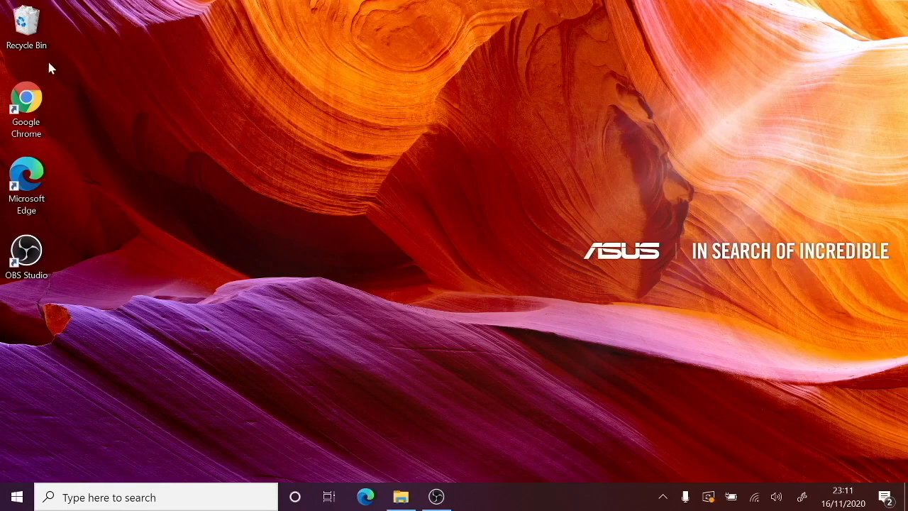
- Launch Google Chrome from its desktop shortcut
left_click(26, 106)
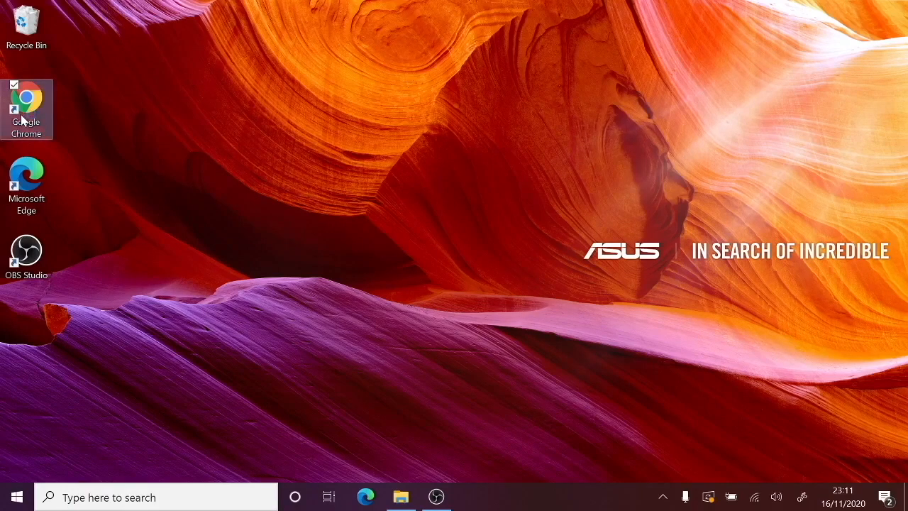
double_click(26, 96)
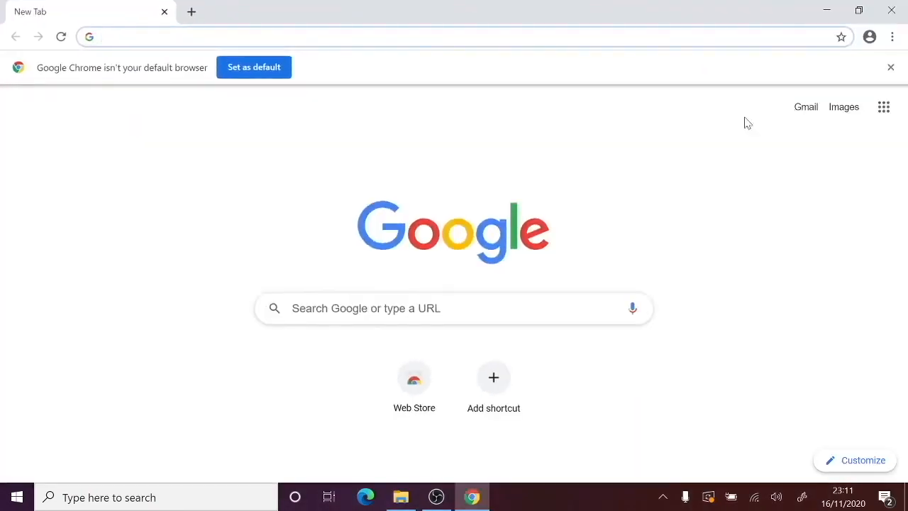
- Search 'python online ide' and open the Programiz Online Python Compiler result
left_click(284, 36)
type("python online ide")
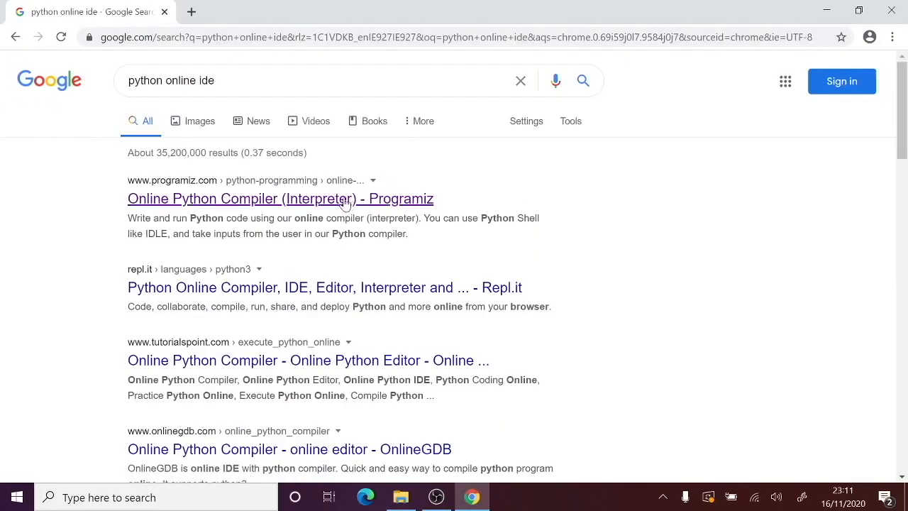
mouse_move(277, 205)
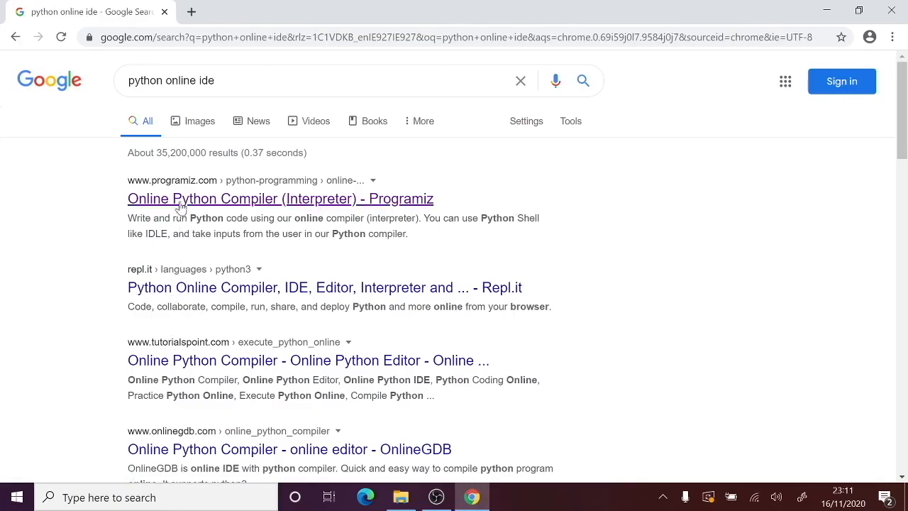
mouse_move(182, 202)
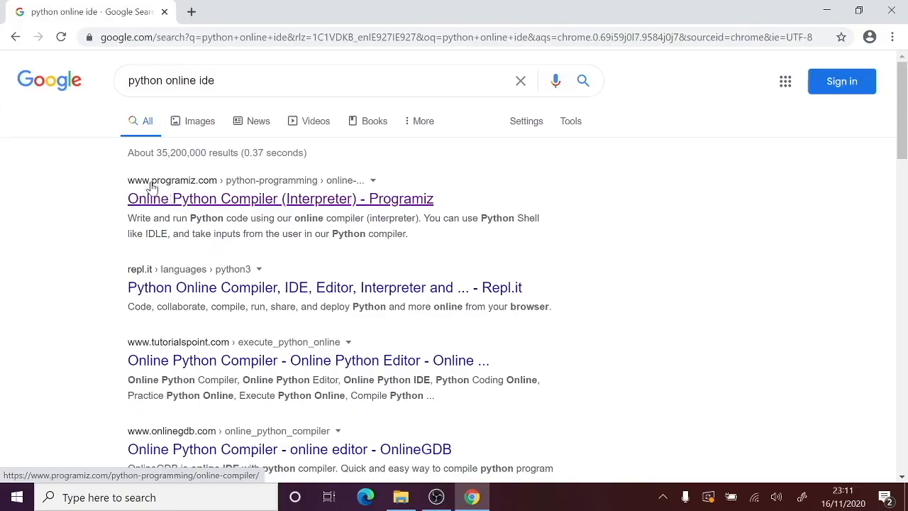
mouse_move(160, 190)
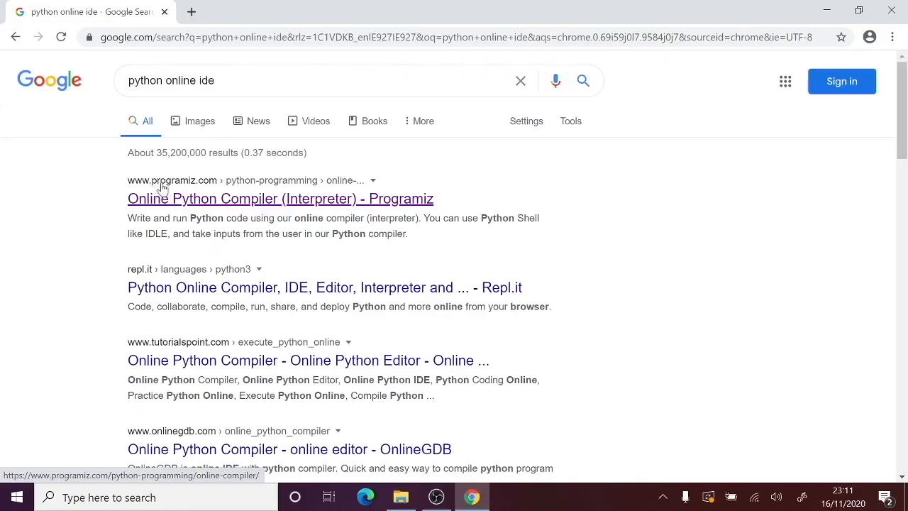
mouse_move(170, 189)
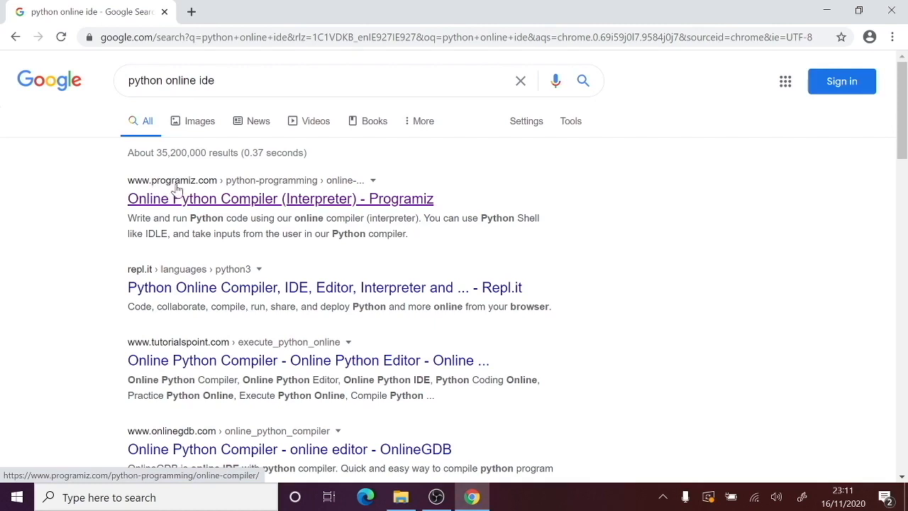
left_click(280, 199)
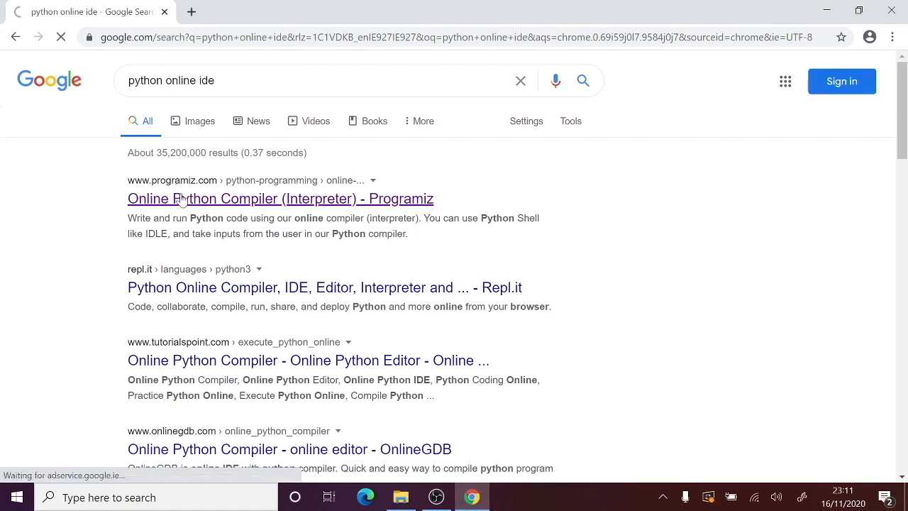
- Open the Programiz compiler page and run the default main.py to print 'Hello world'
left_click(281, 199)
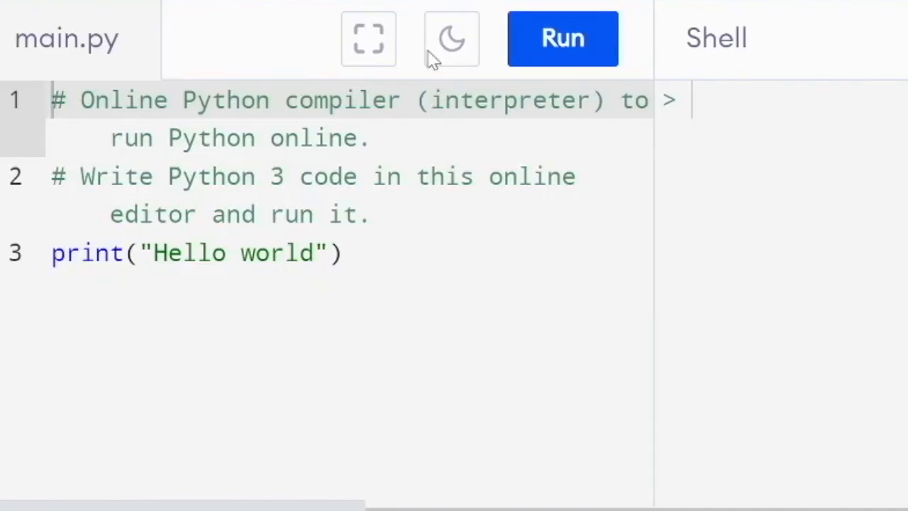
left_click(562, 38)
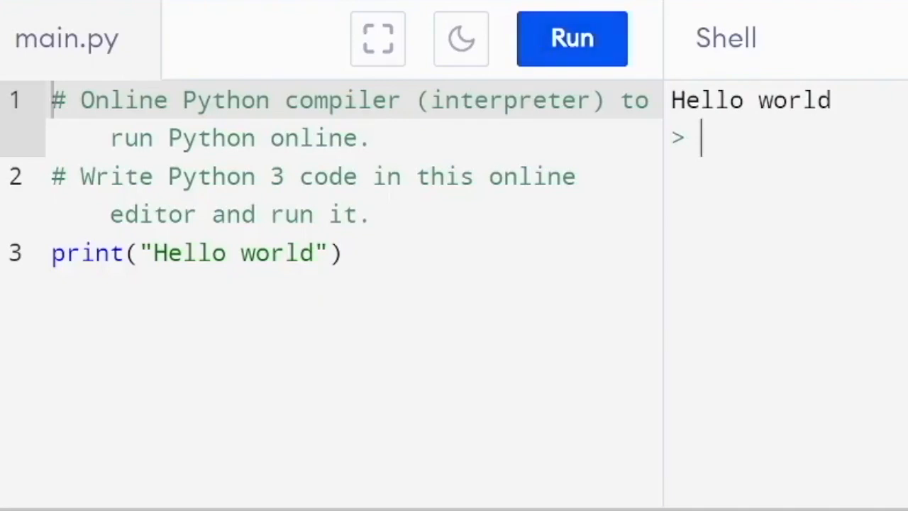
- Delete comment lines 1–2, leaving only print("Hello world")
left_click_drag(51, 99, 368, 214)
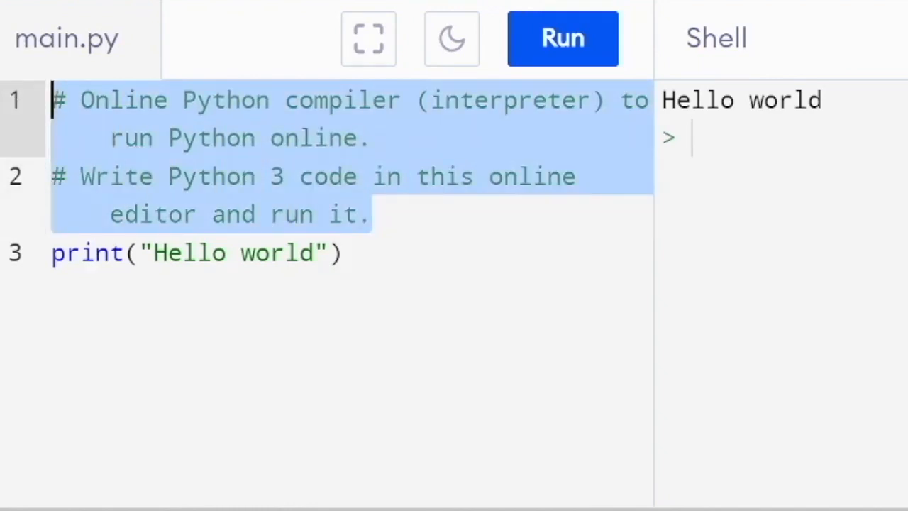
left_click(372, 215)
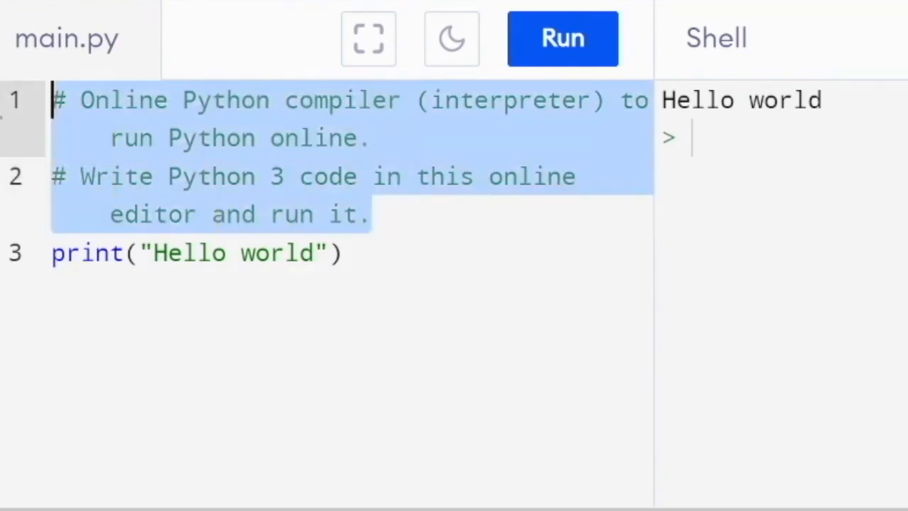
key("Delete")
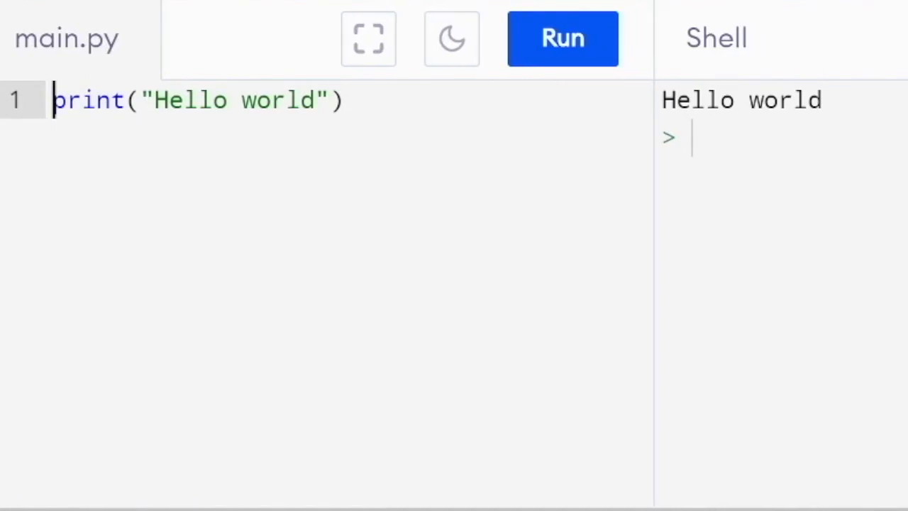
- Replace 'world' with 'Ryan' and run the code to print 'Hello Ryan'
double_click(276, 100)
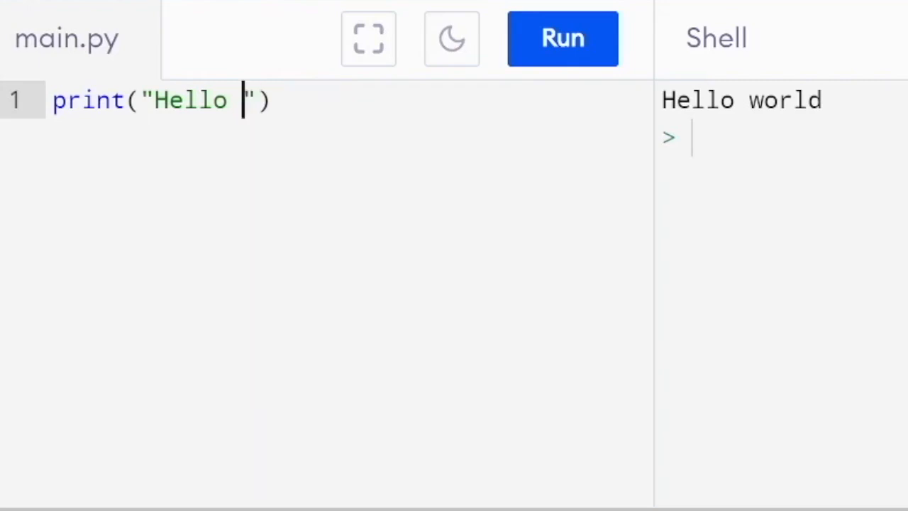
type("Ryan")
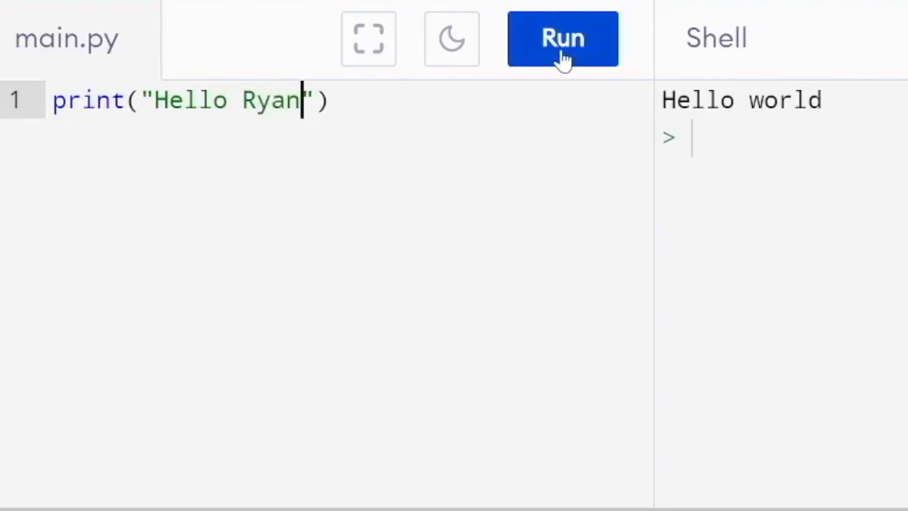
left_click(563, 38)
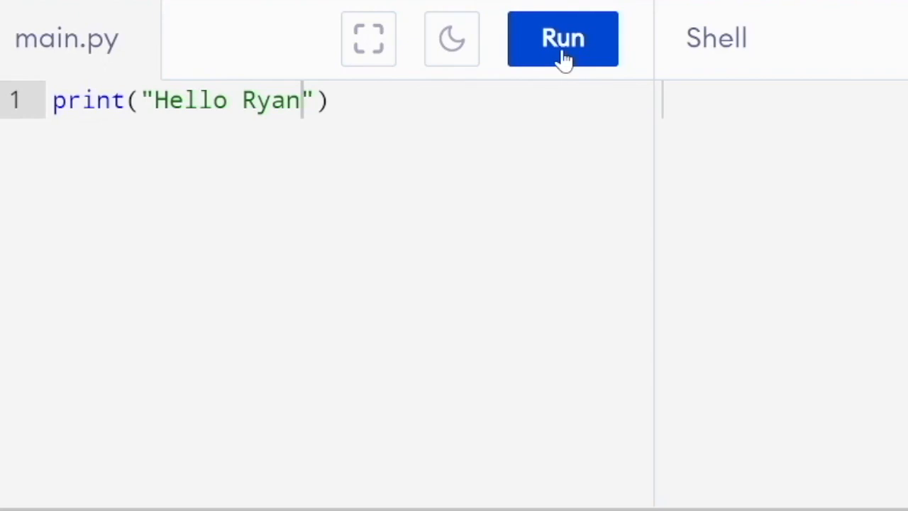
left_click(563, 38)
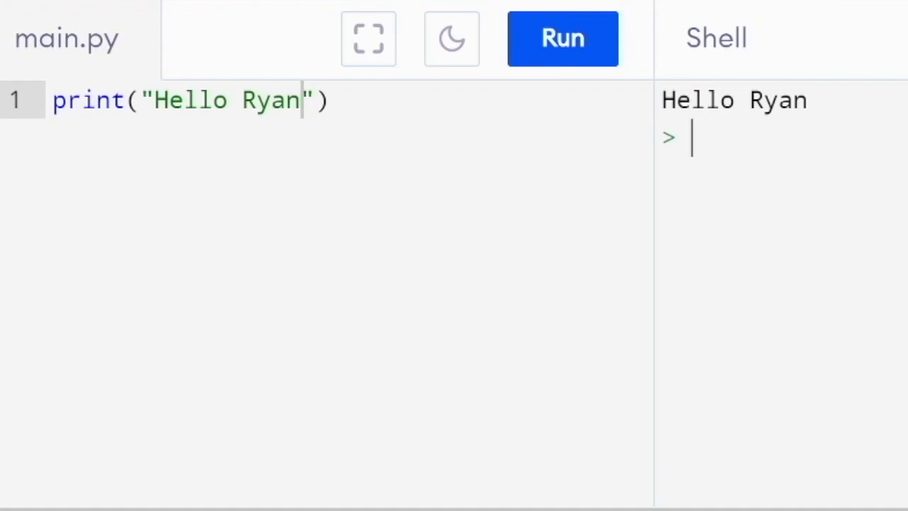
key("ctrl+a")
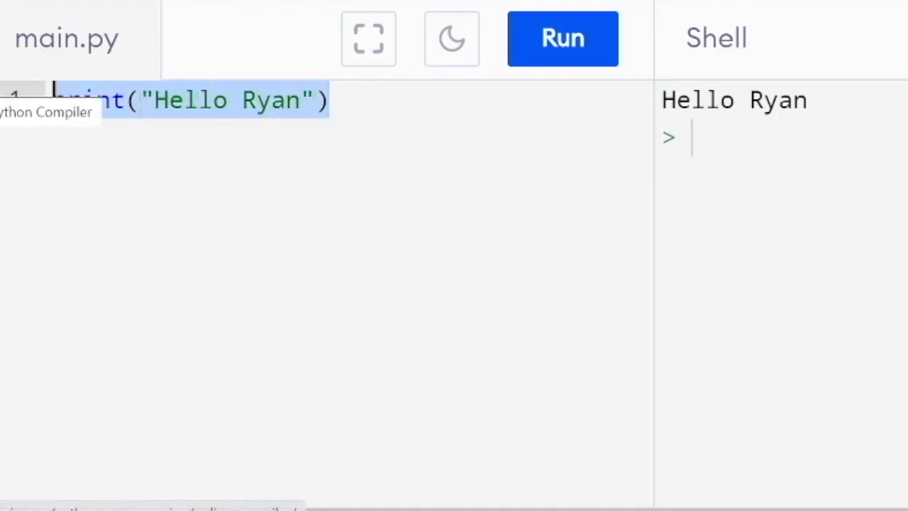
mouse_move(105, 226)
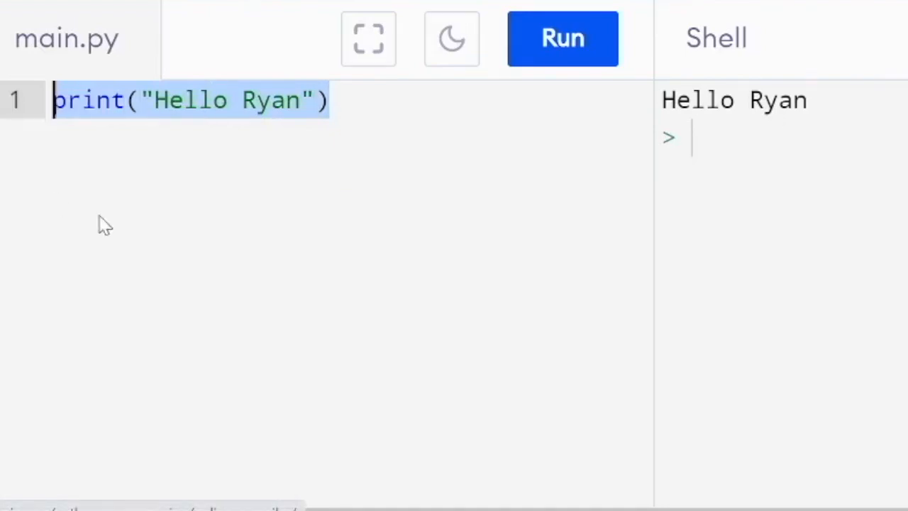
mouse_move(137, 206)
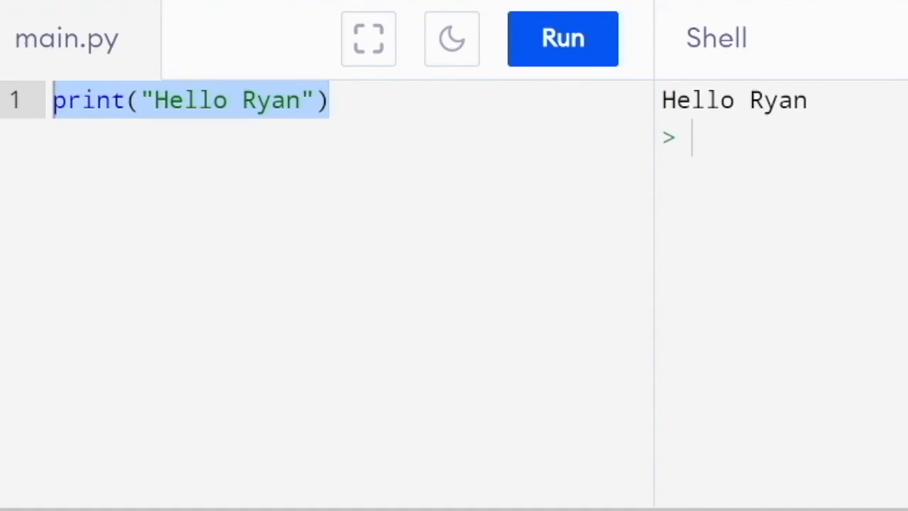
- Write name = input("Please enter your name") on line 2
left_click(326, 100)
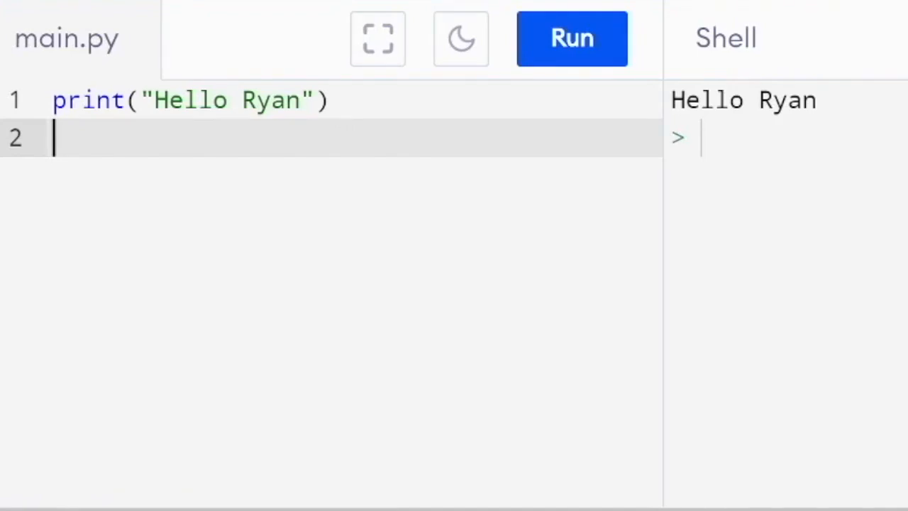
type("va")
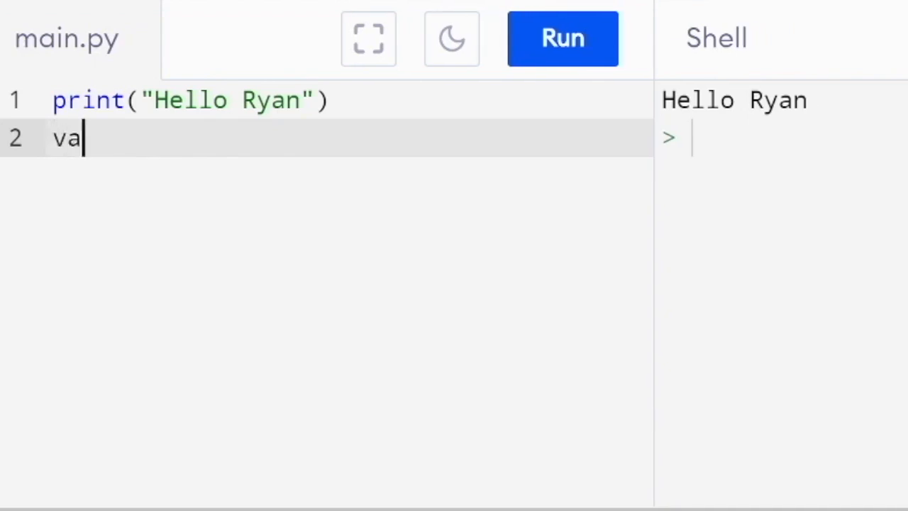
type("r")
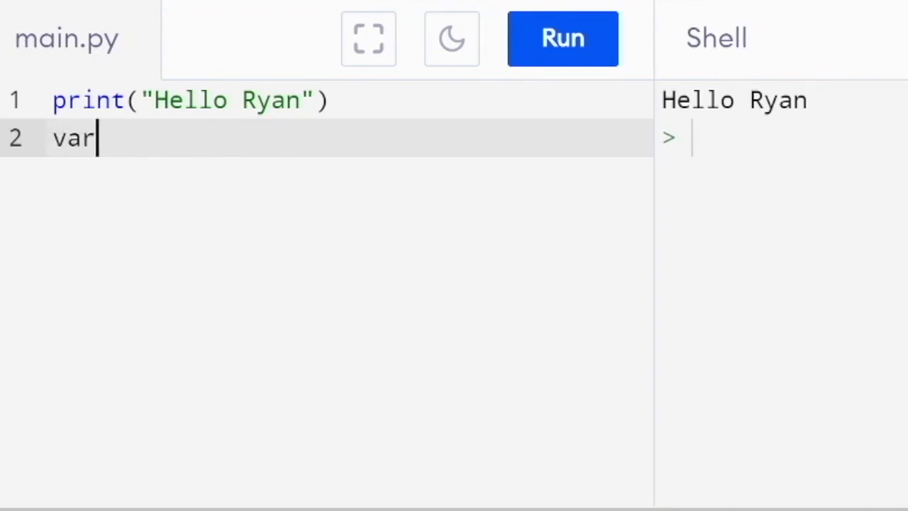
key("Backspace")
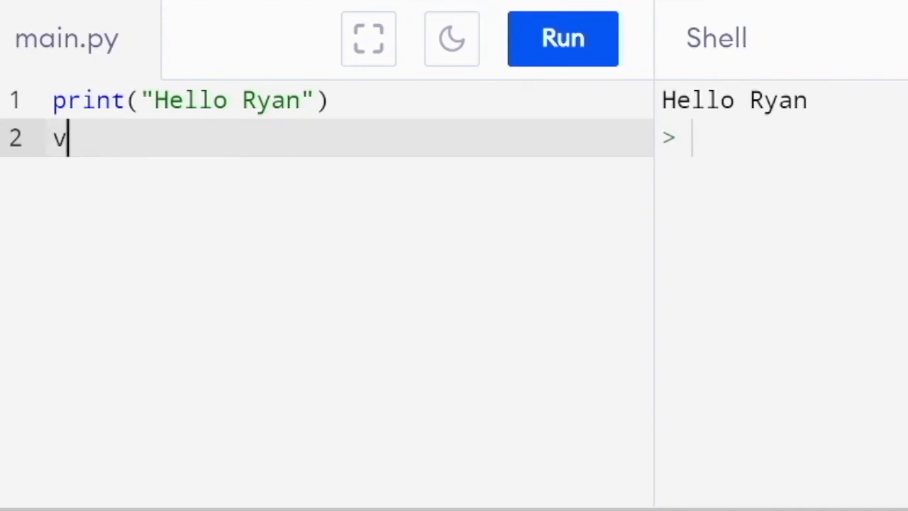
key("Backspace")
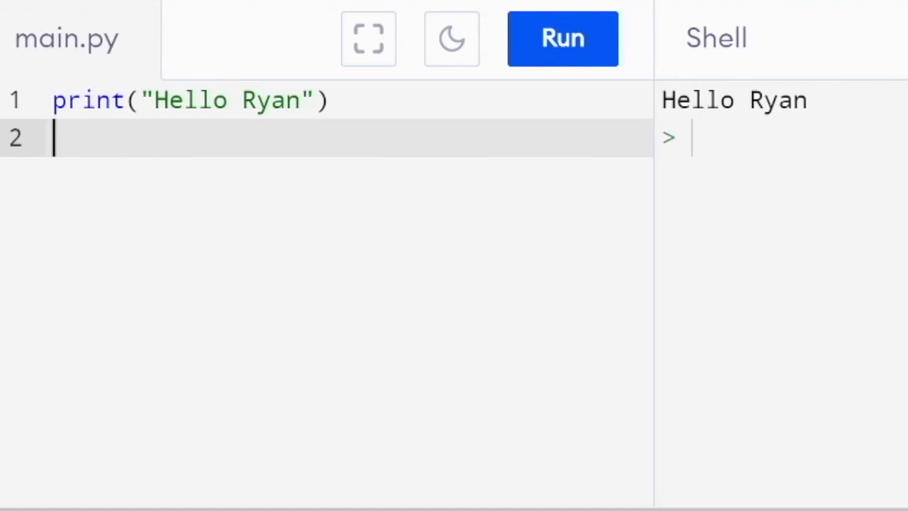
type("name =")
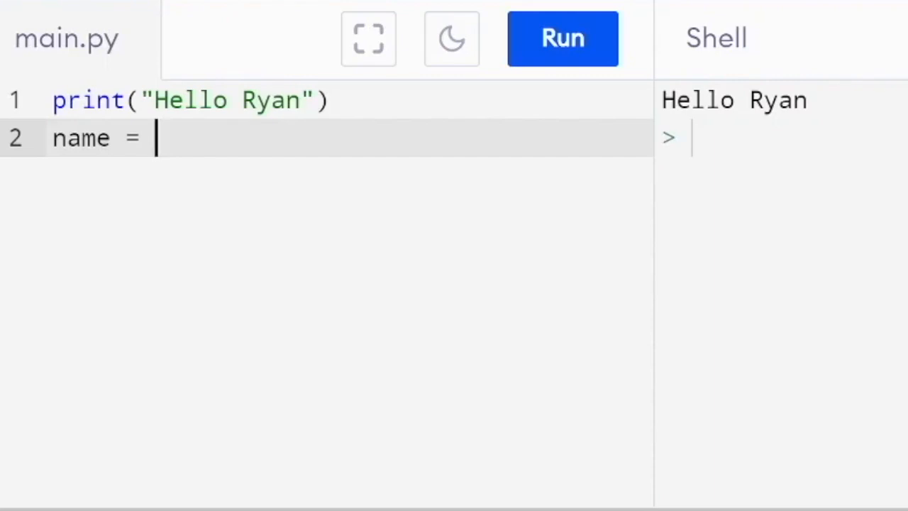
type("imp")
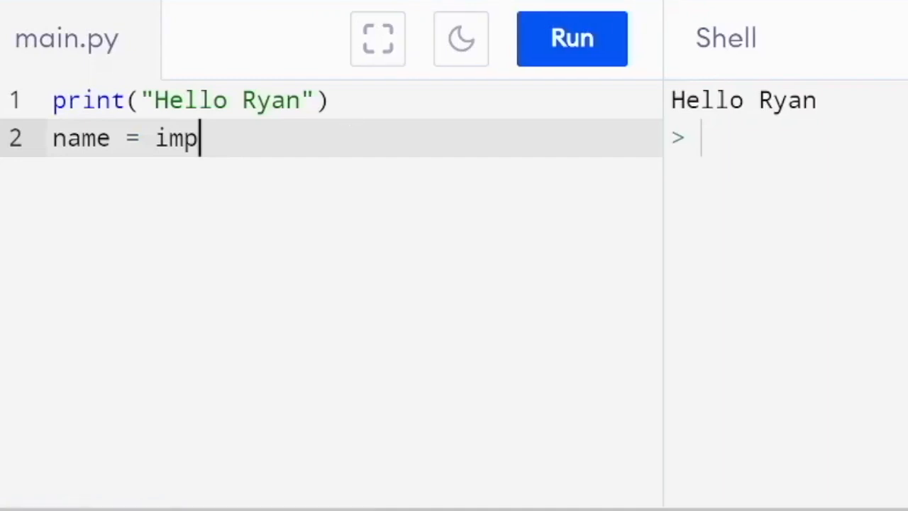
type("ut")
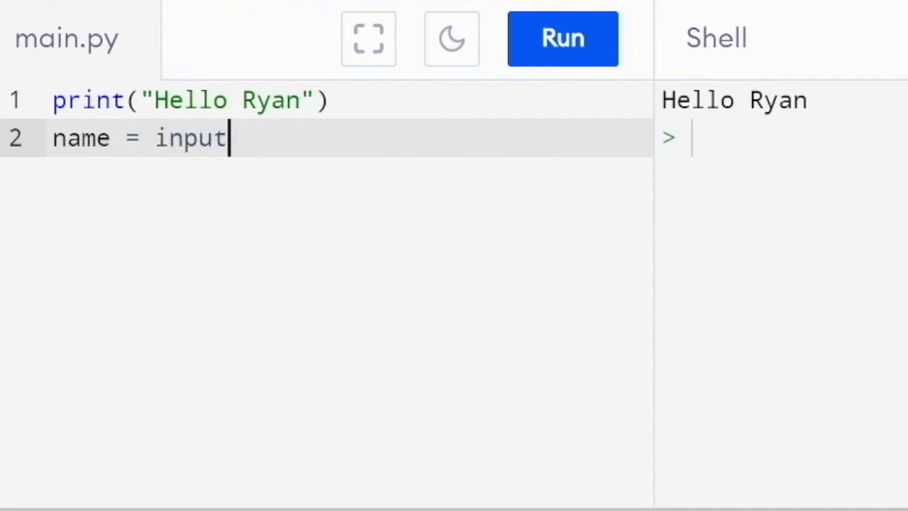
type("()")
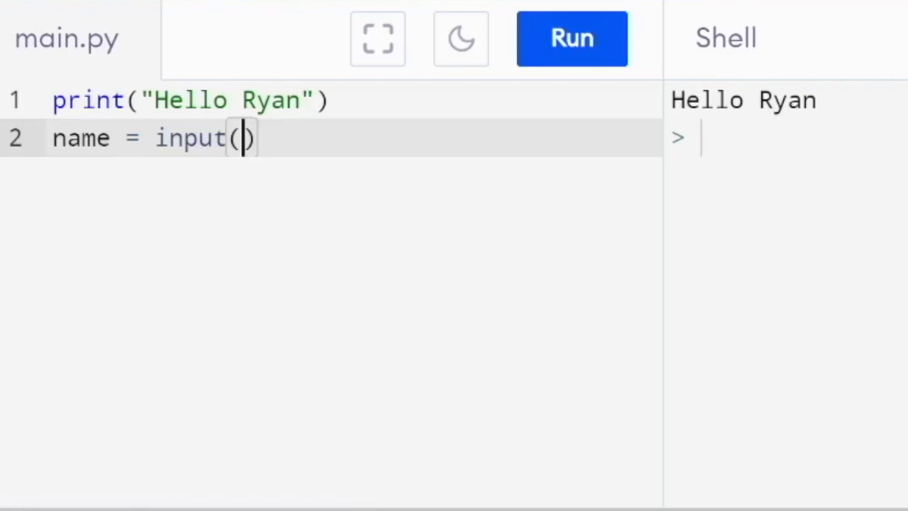
type("\"\"")
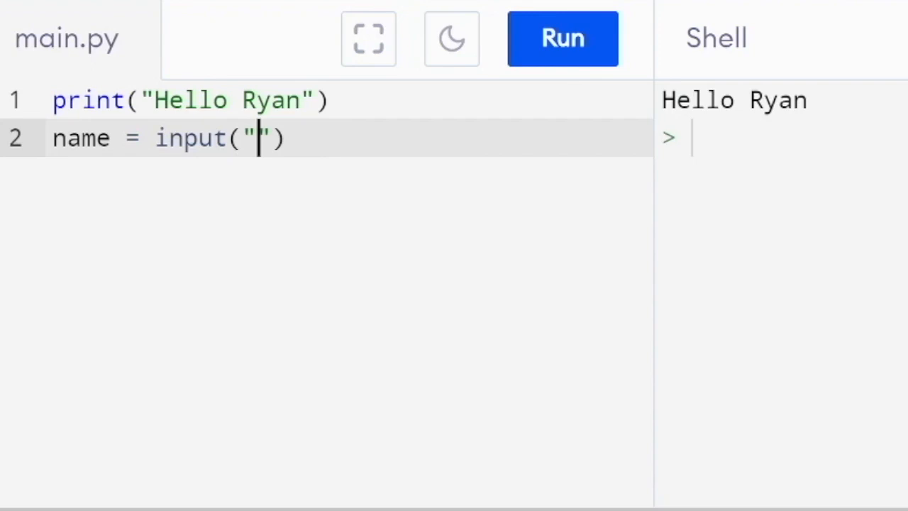
type("Please enter your name")
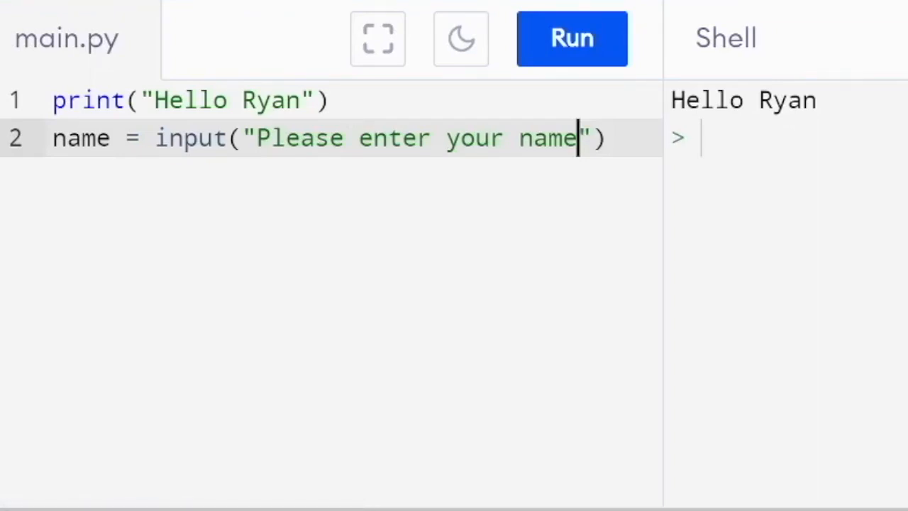
mouse_move(572, 21)
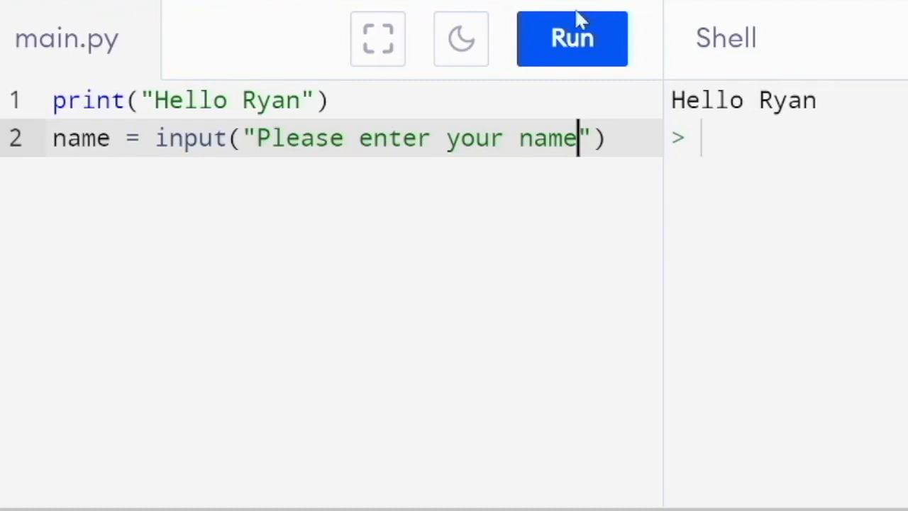
- Run the program and answer the name prompt with 'kris'
left_click(572, 39)
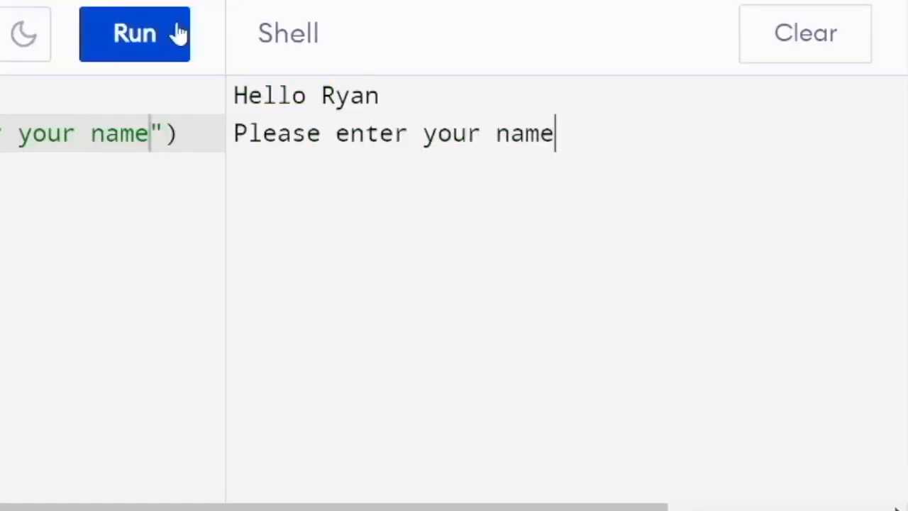
double_click(305, 95)
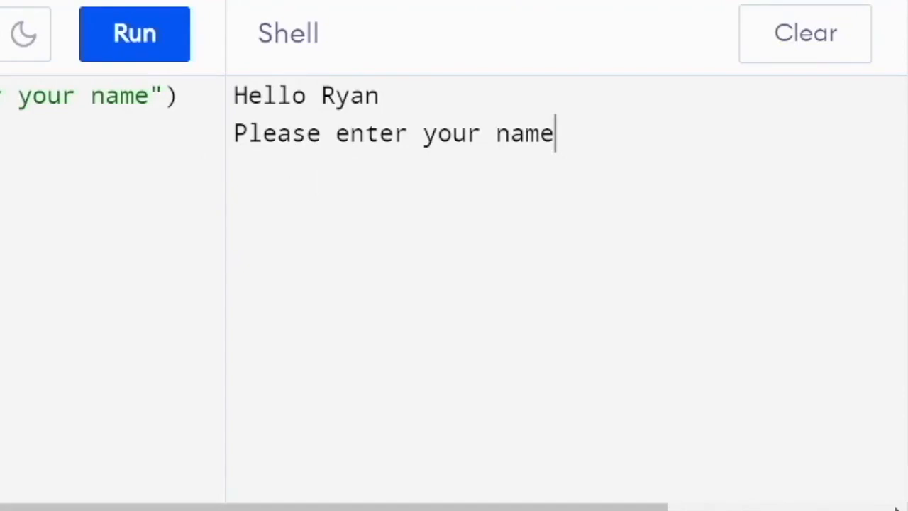
type("kris")
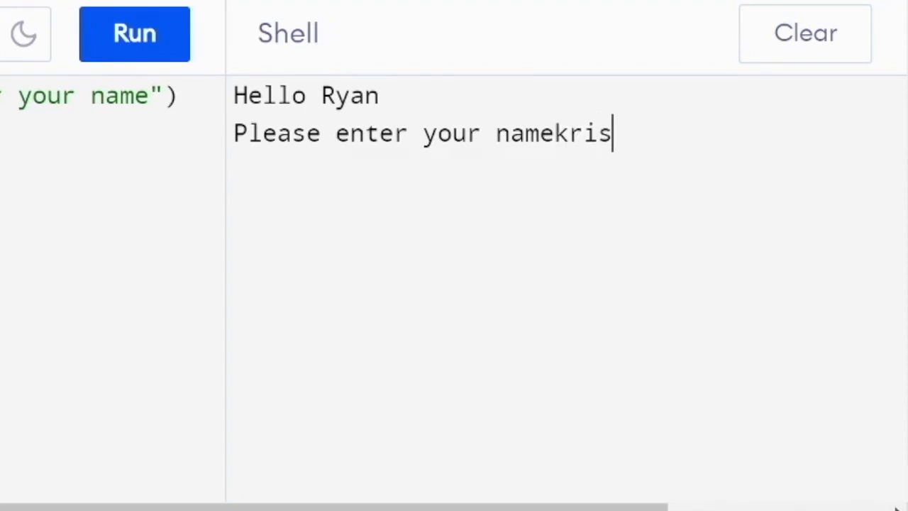
key("enter")
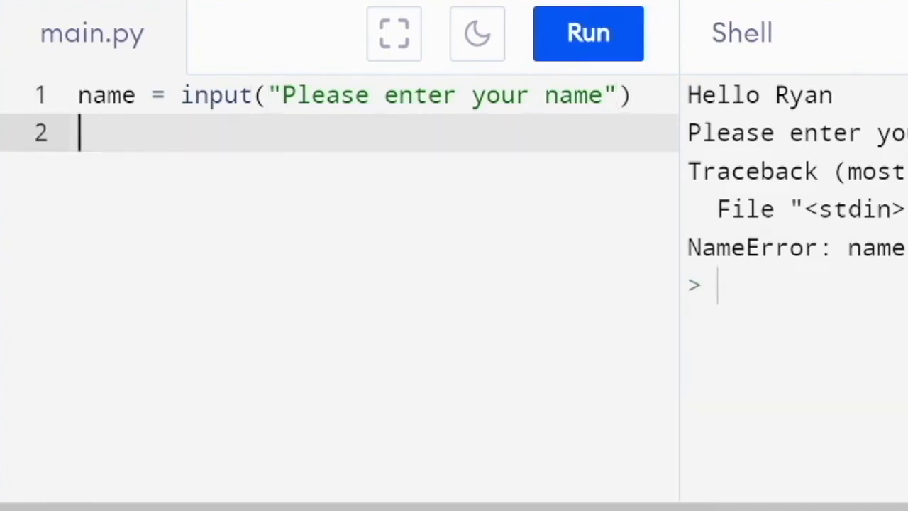
- Write print(name) on line 2
type("print(")
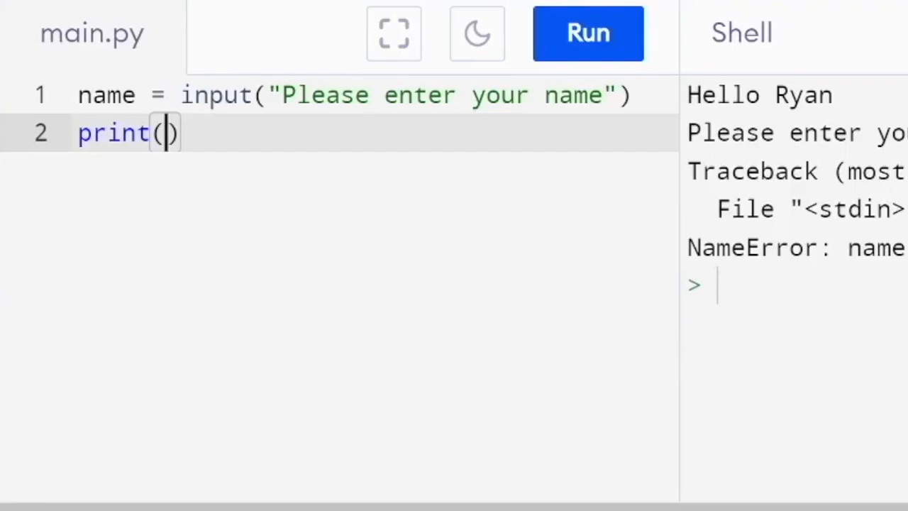
type("na")
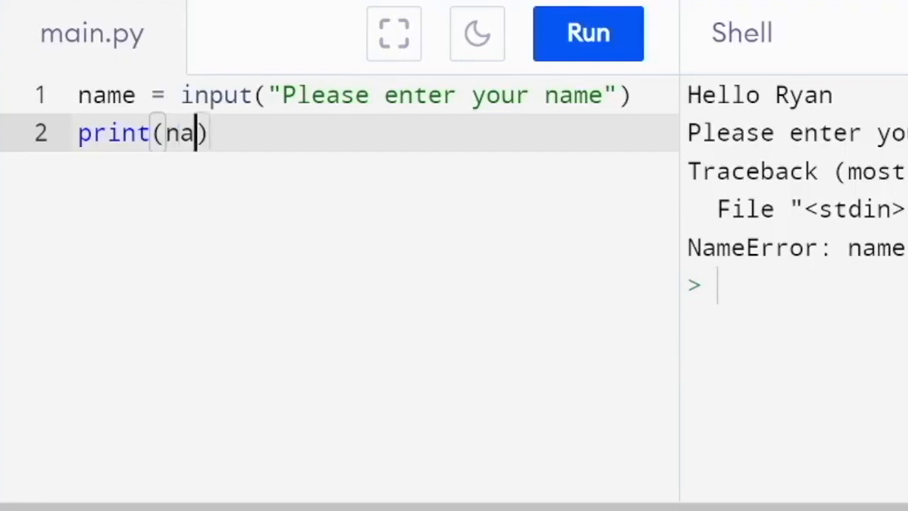
type("me")
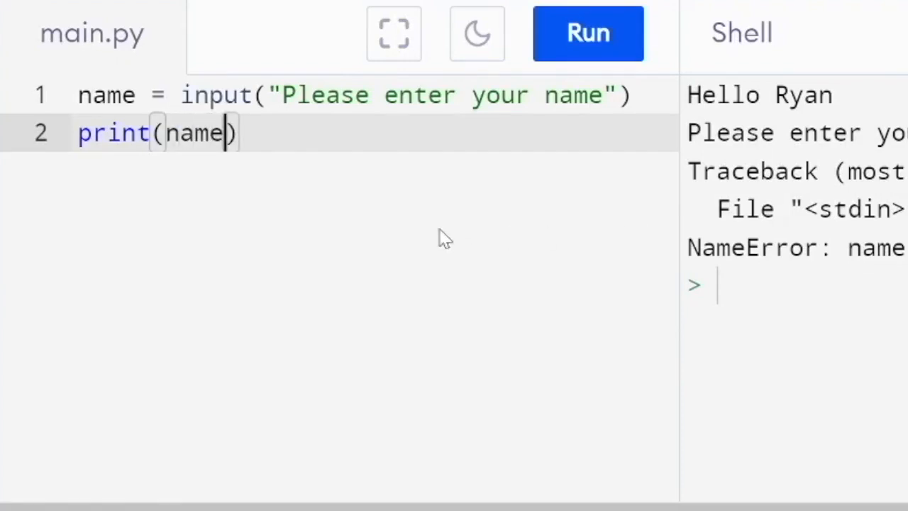
mouse_move(277, 231)
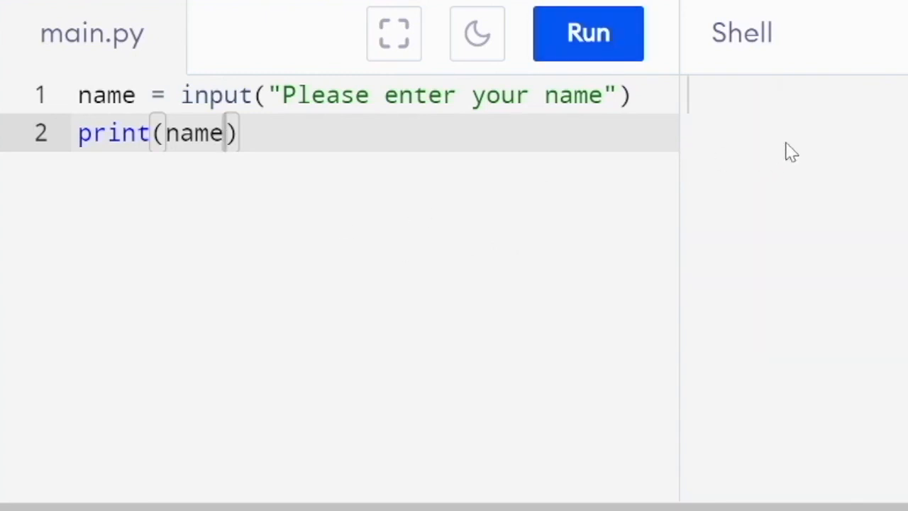
- Run the program twice, entering 'kris' and then 'ryan' at the prompt
left_click(588, 32)
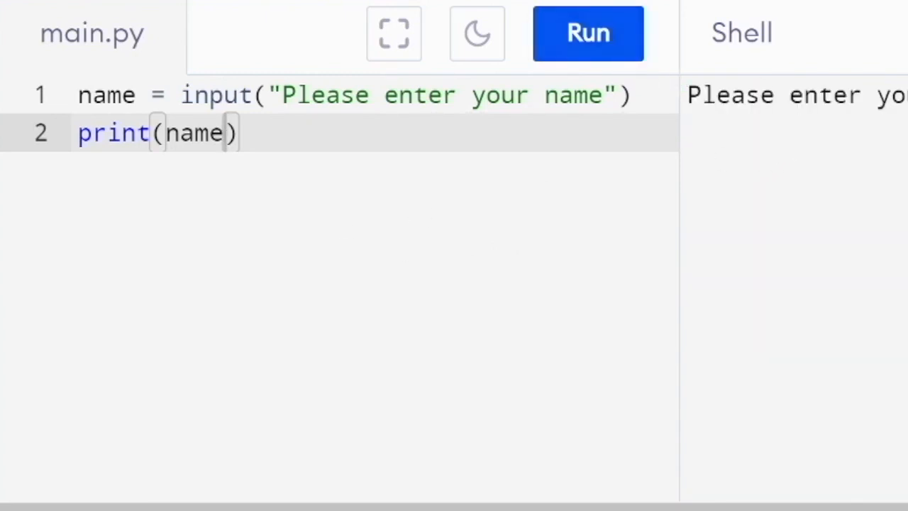
type("kris")
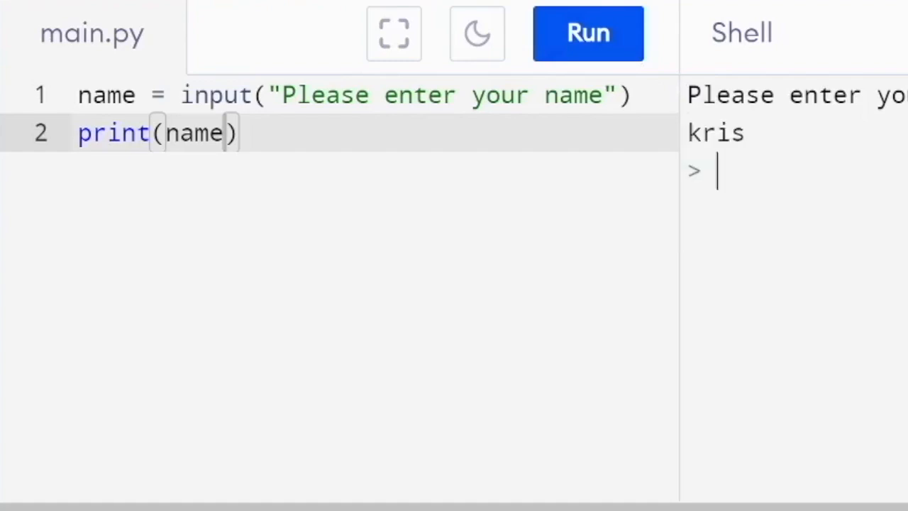
left_click(587, 33)
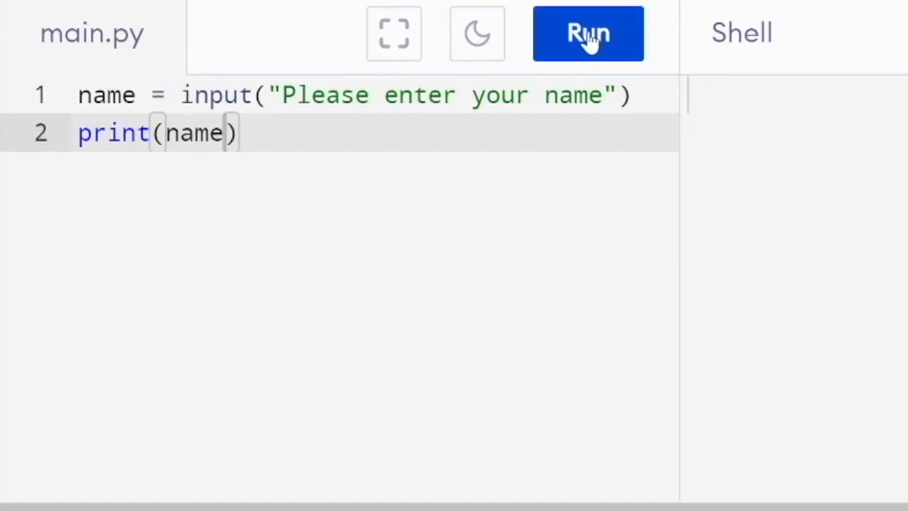
left_click(588, 33)
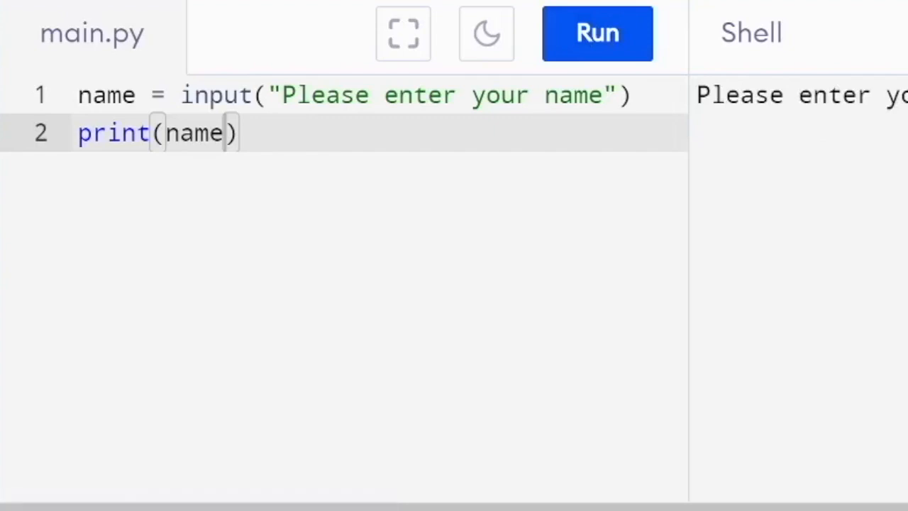
type("ryan")
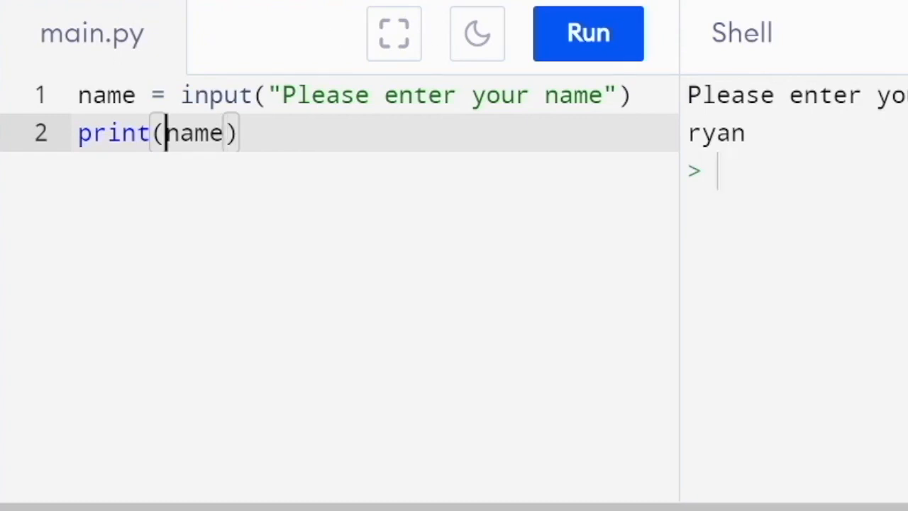
- Insert a quoted "hello" before name inside print()
type("\"")
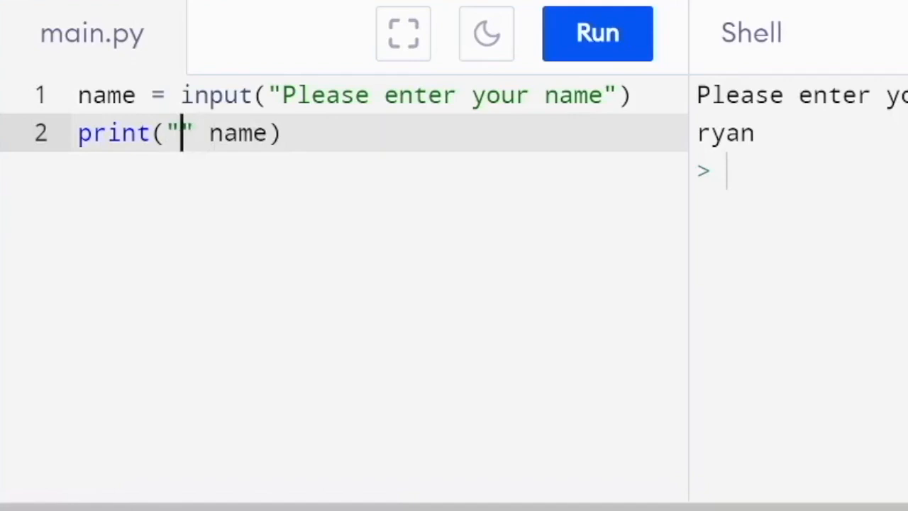
type("hello")
left_click(799, 171)
type("ryan")
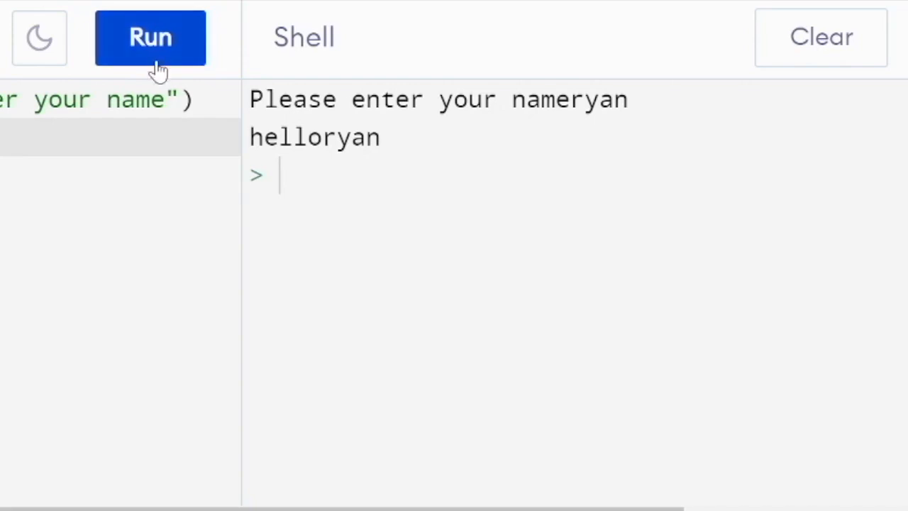
- Run the program three times, entering 'ryan', 'kris' and 'Amy'
left_click(150, 37)
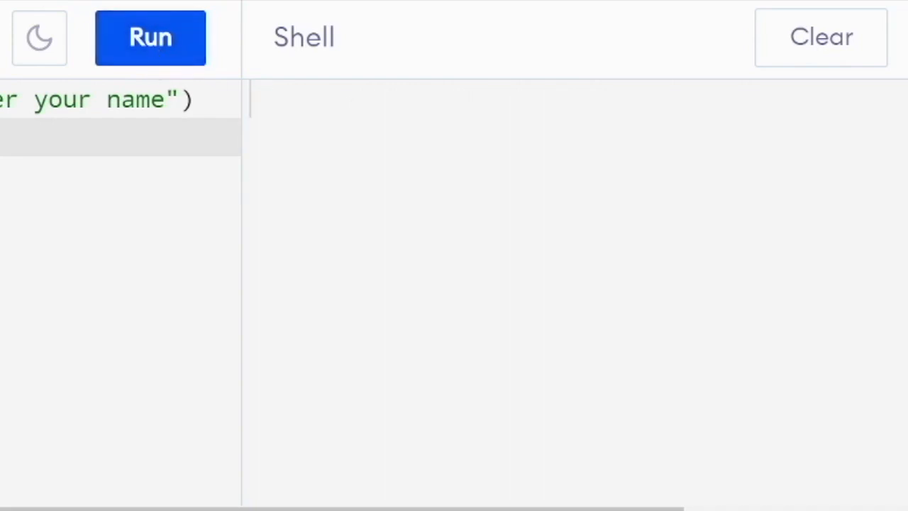
left_click(151, 37)
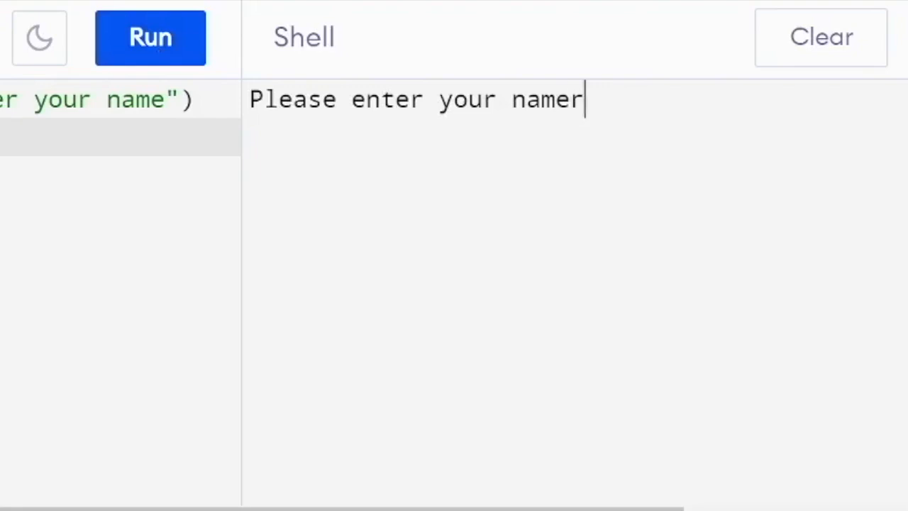
type("ryan")
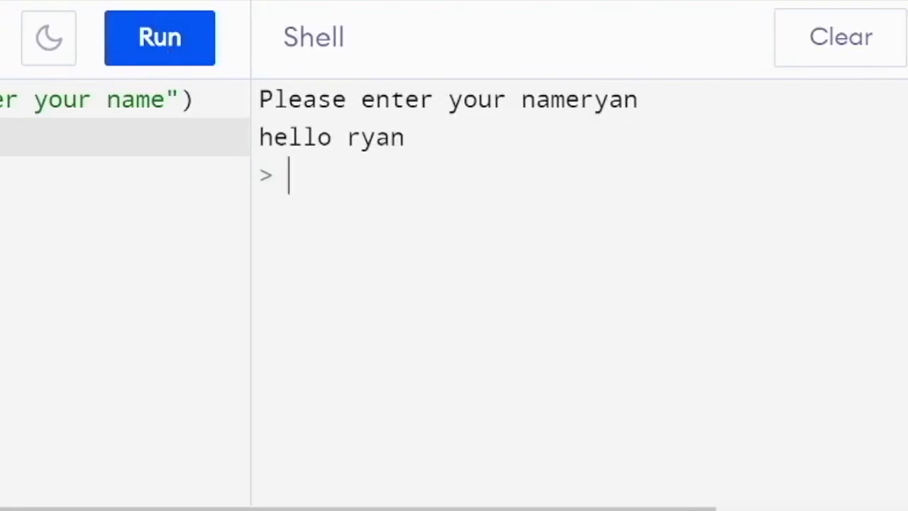
left_click(151, 36)
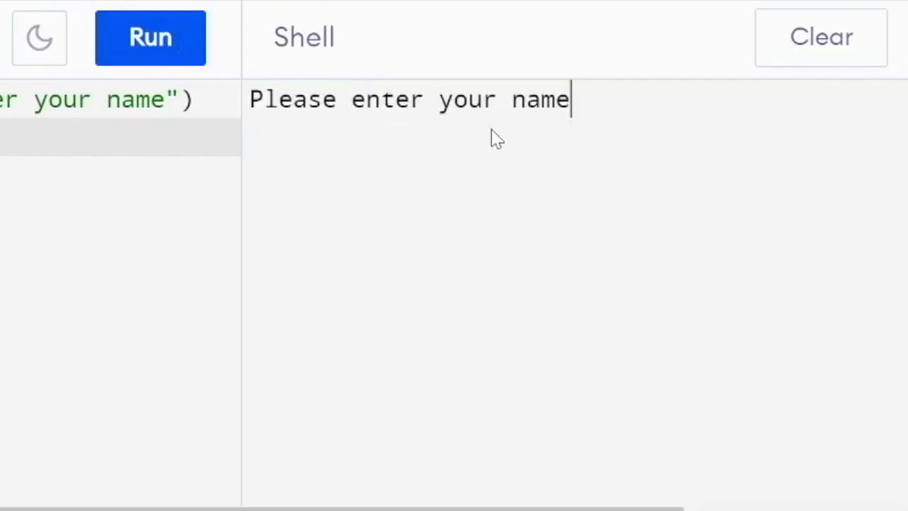
type("kris")
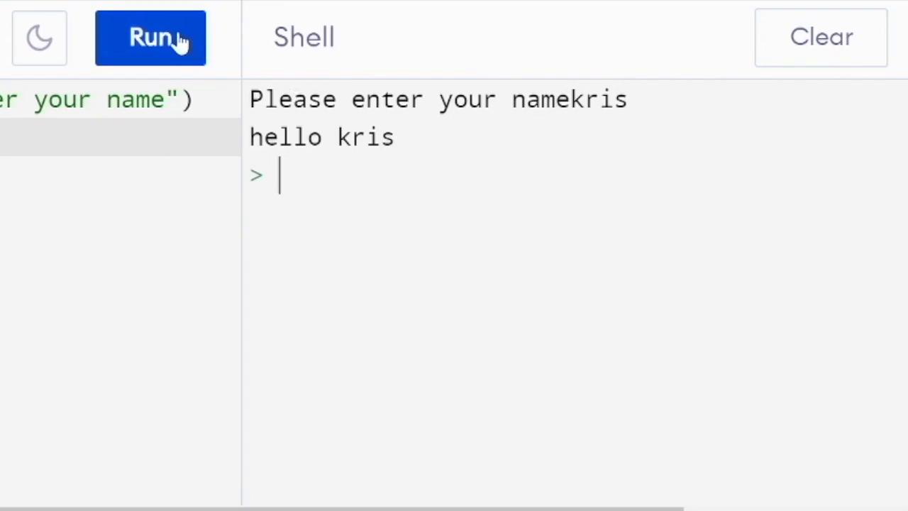
left_click(149, 37)
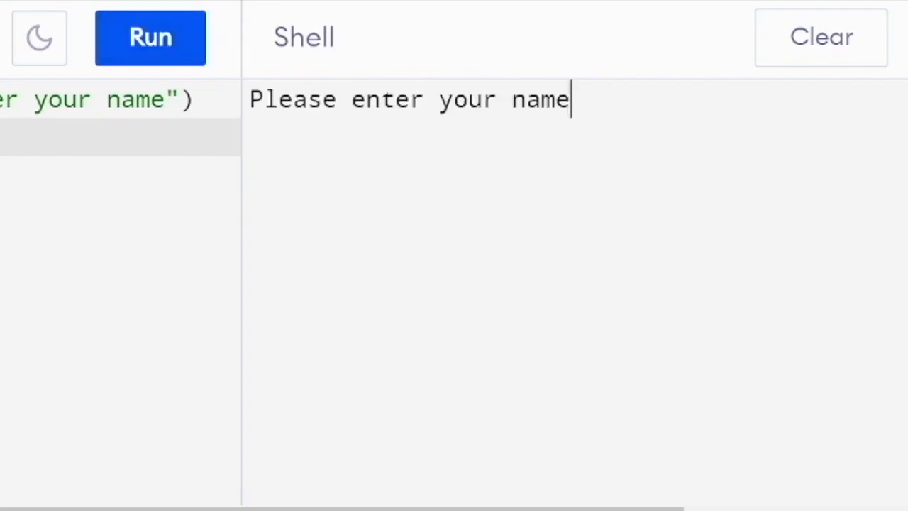
type("Amy")
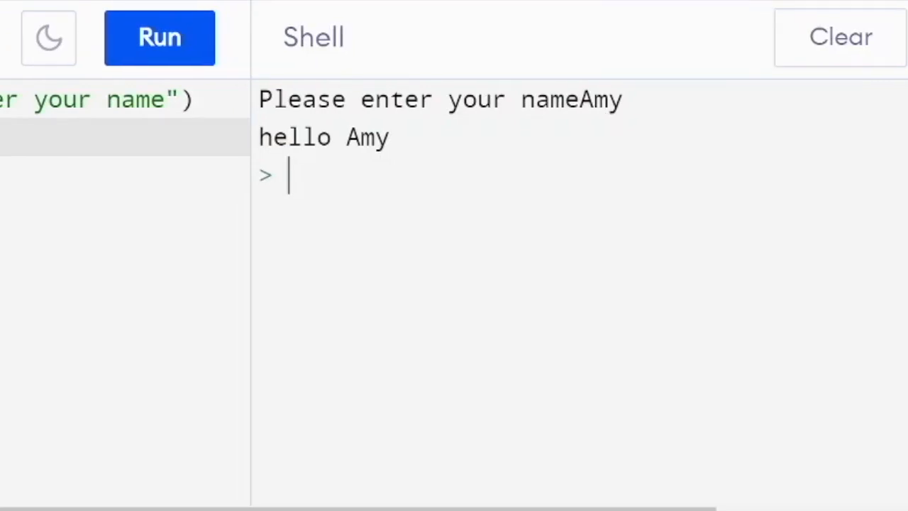
mouse_move(601, 117)
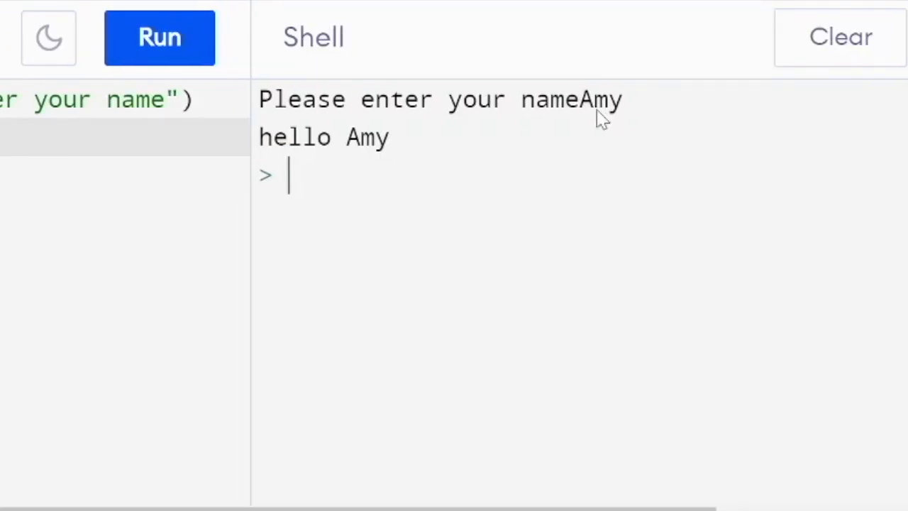